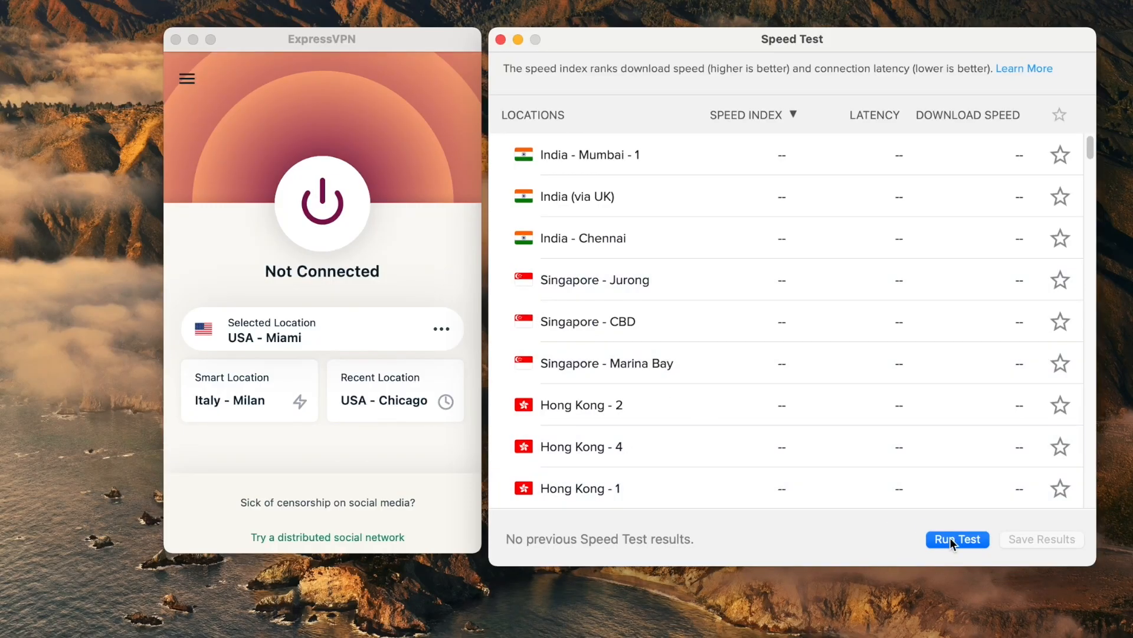
- Run the ExpressVPN speed test across all locations and scroll the ranked results
{"action": "left_click", "coordinate": [958, 539]}
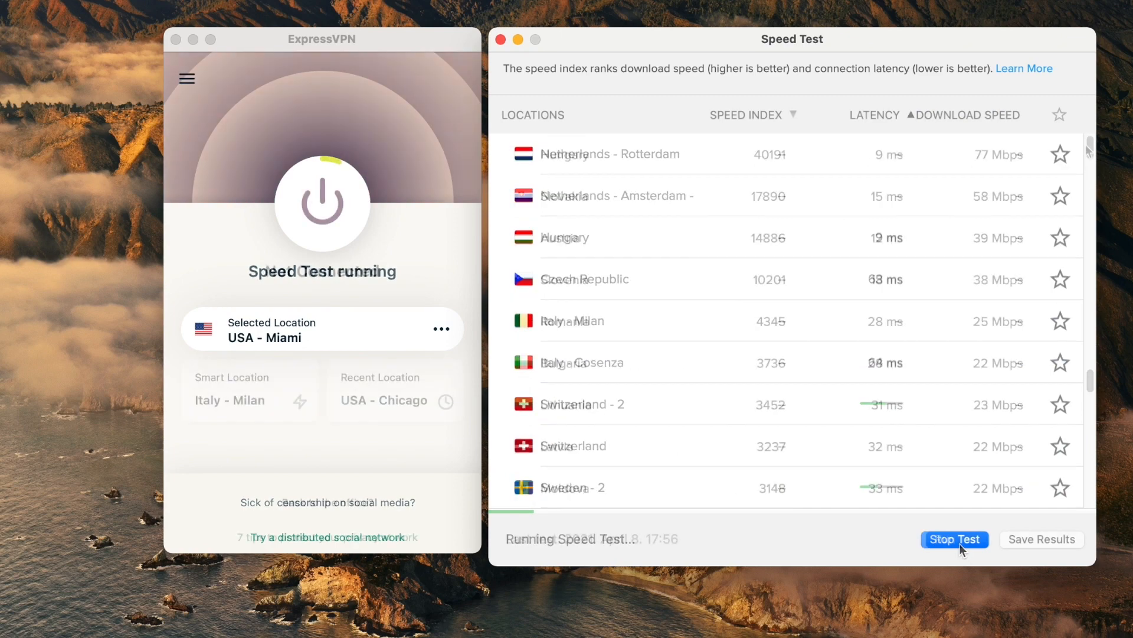
{"action": "left_click", "coordinate": [955, 538]}
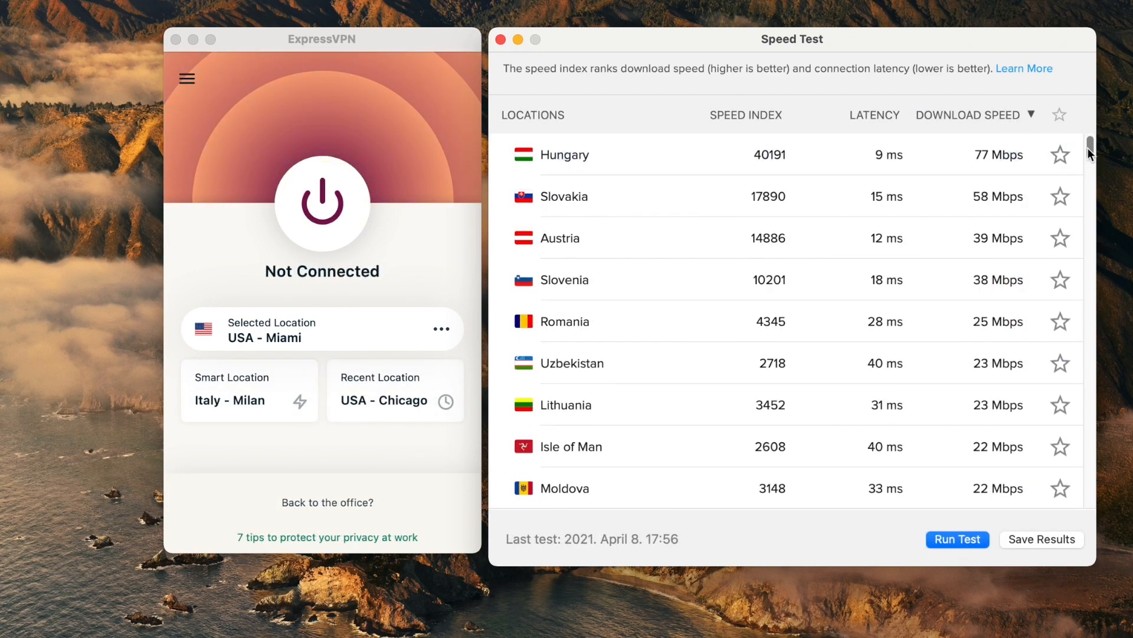
{"action": "scroll", "scroll_direction": "down", "scroll_amount": 3}
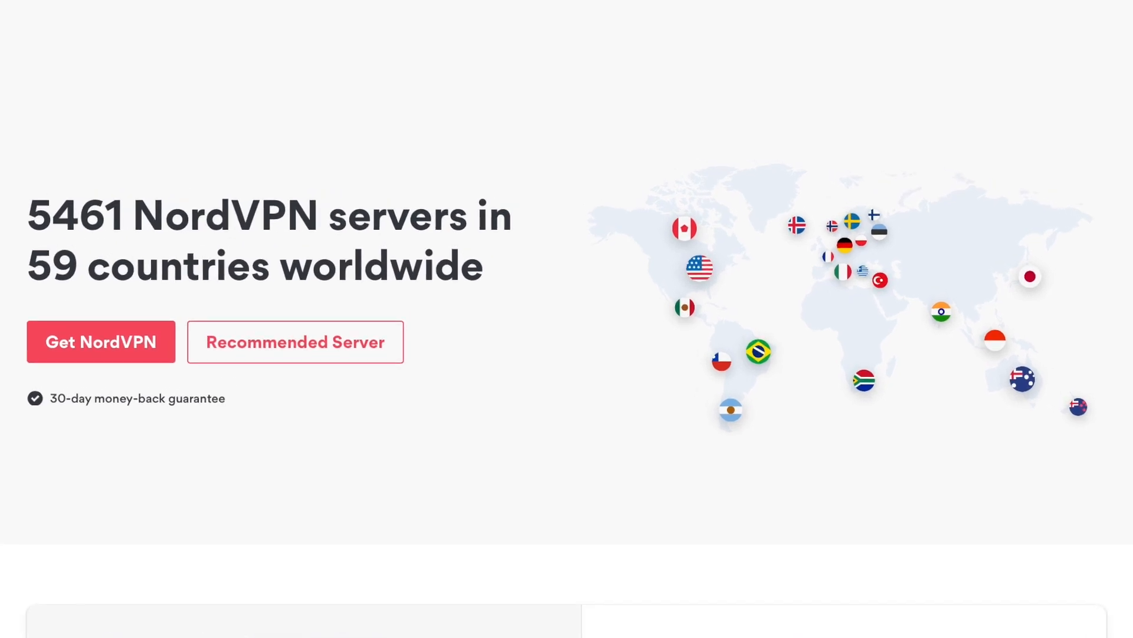
- Scroll NordVPN's servers page, then open the no-log VPN service page
{"action": "scroll", "scroll_direction": "down", "scroll_amount": 3}
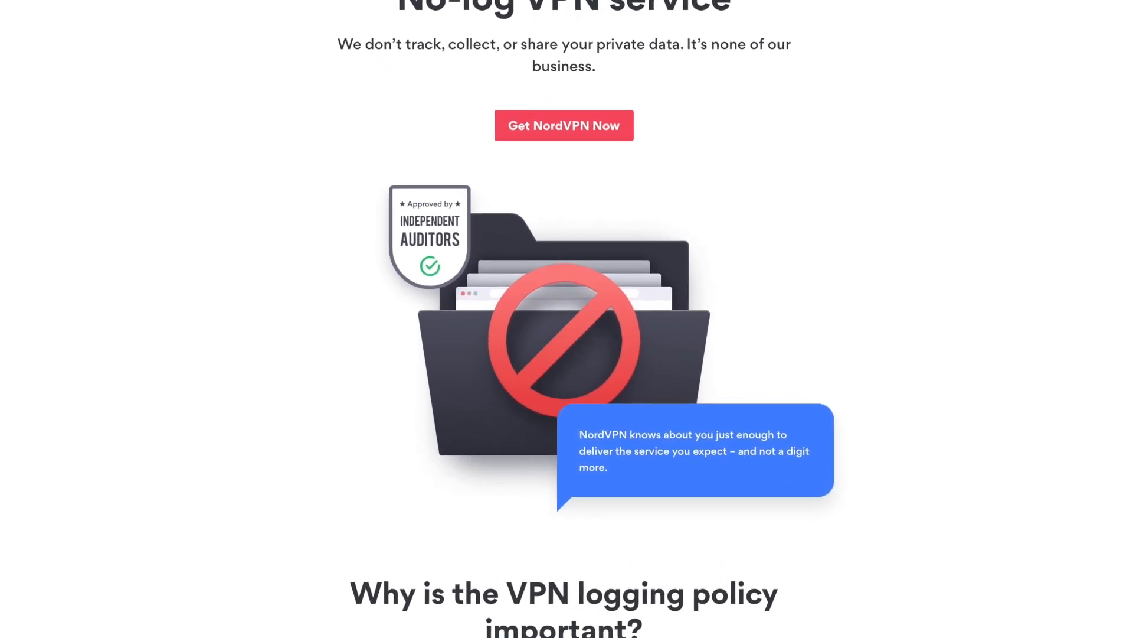
{"action": "scroll", "scroll_direction": "down", "scroll_amount": 3}
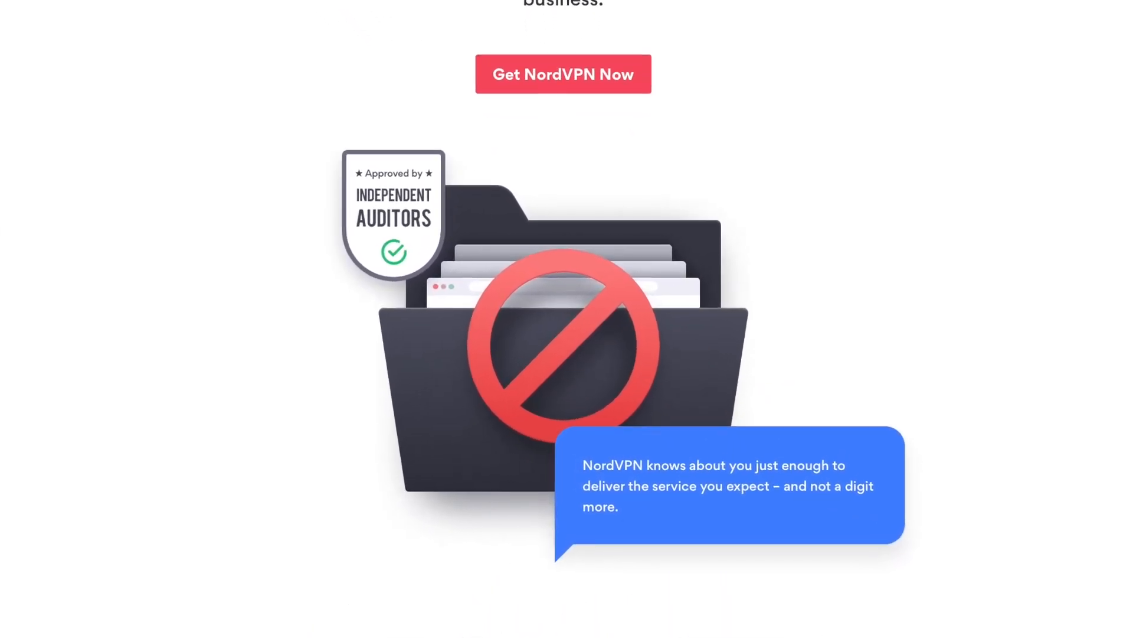
{"action": "left_click", "coordinate": [563, 74]}
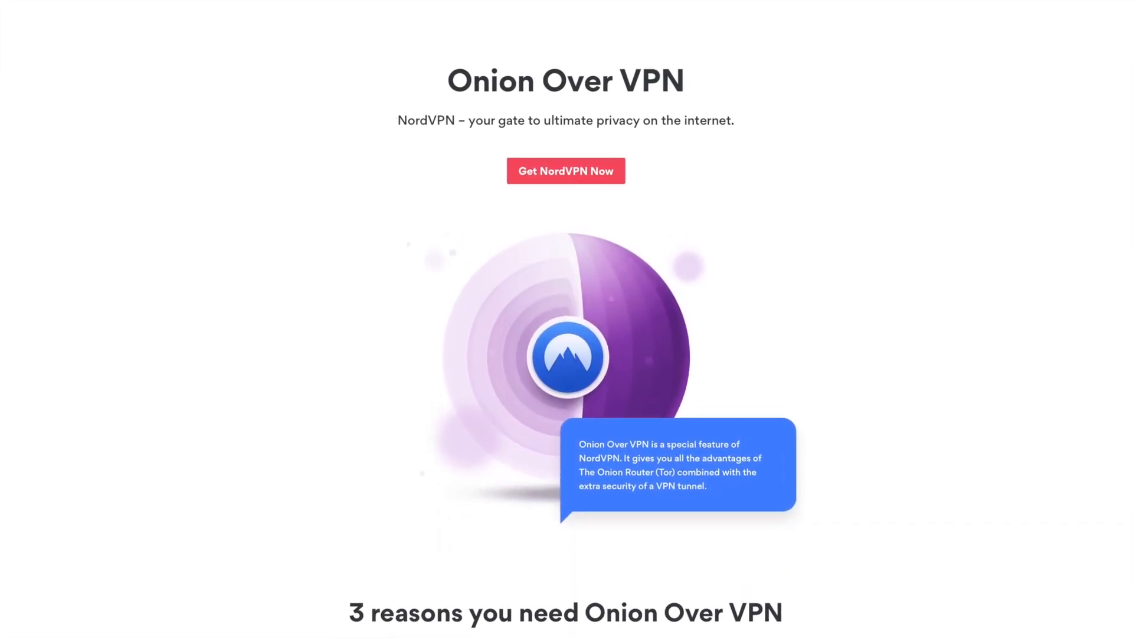
- Scroll down through NordVPN's Onion Over VPN feature page
{"action": "scroll", "scroll_direction": "down", "scroll_amount": 3}
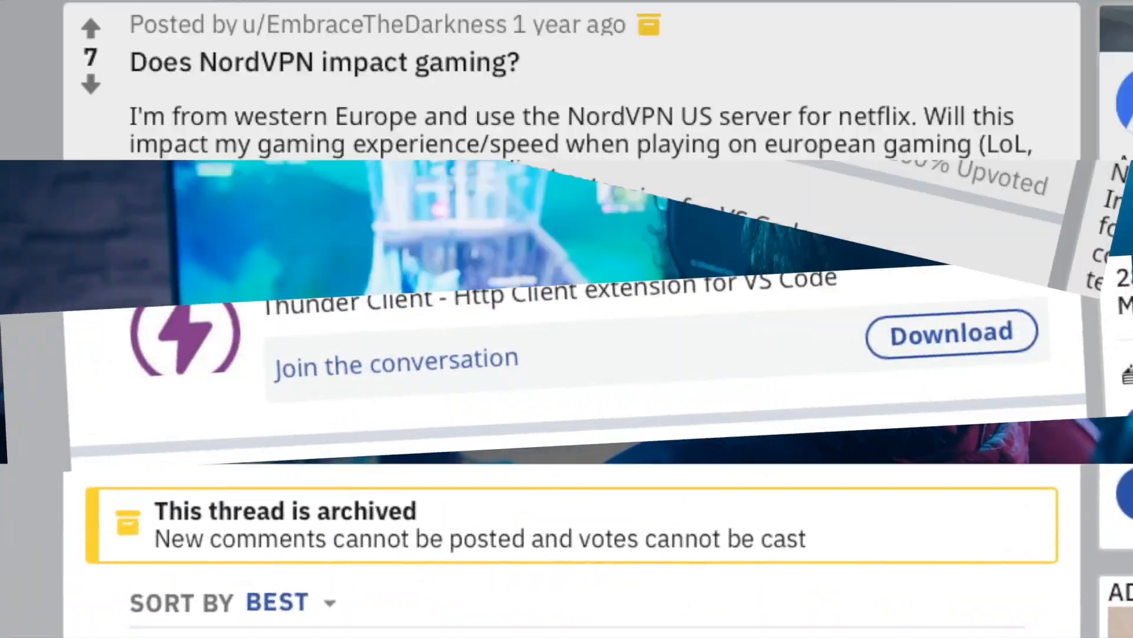
- Scroll the 'Does NordVPN impact gaming?' thread to the top latency comment
{"action": "scroll", "scroll_direction": "down", "scroll_amount": 3}
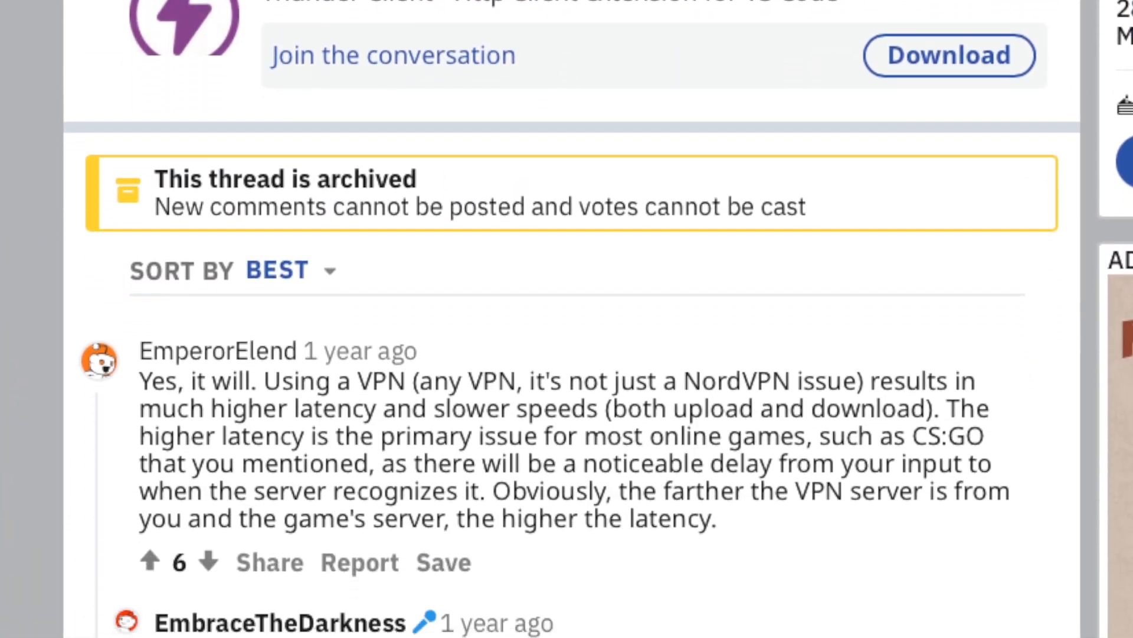
{"action": "scroll", "scroll_direction": "down", "scroll_amount": 3}
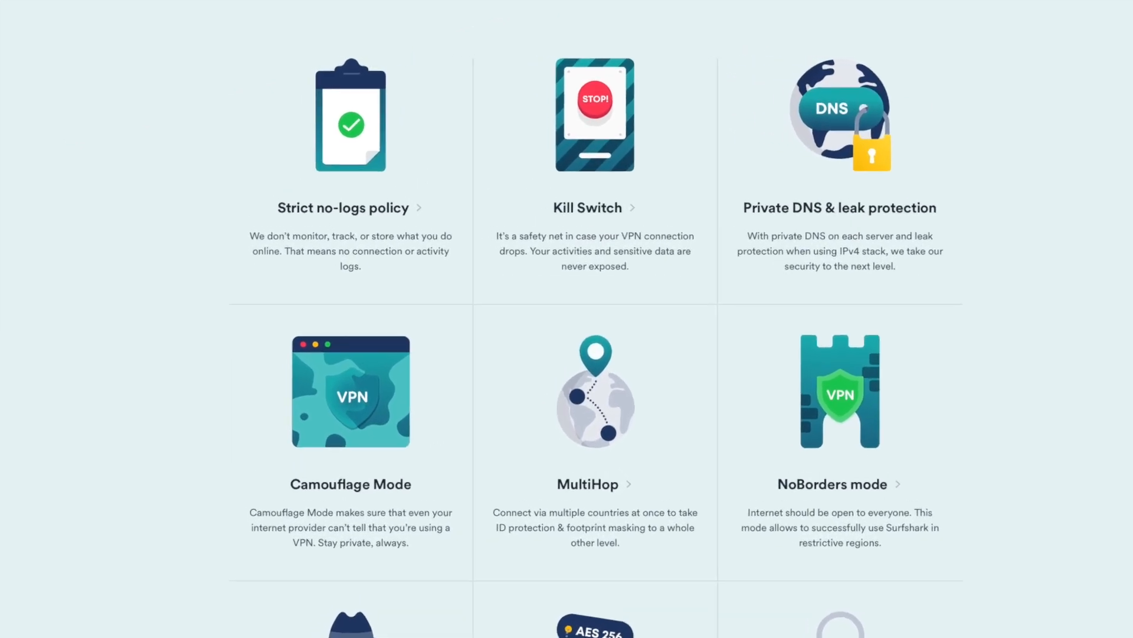
- Scroll Surfshark's features grid down to the Cure53 Verified security section
{"action": "scroll", "scroll_direction": "down", "scroll_amount": 3}
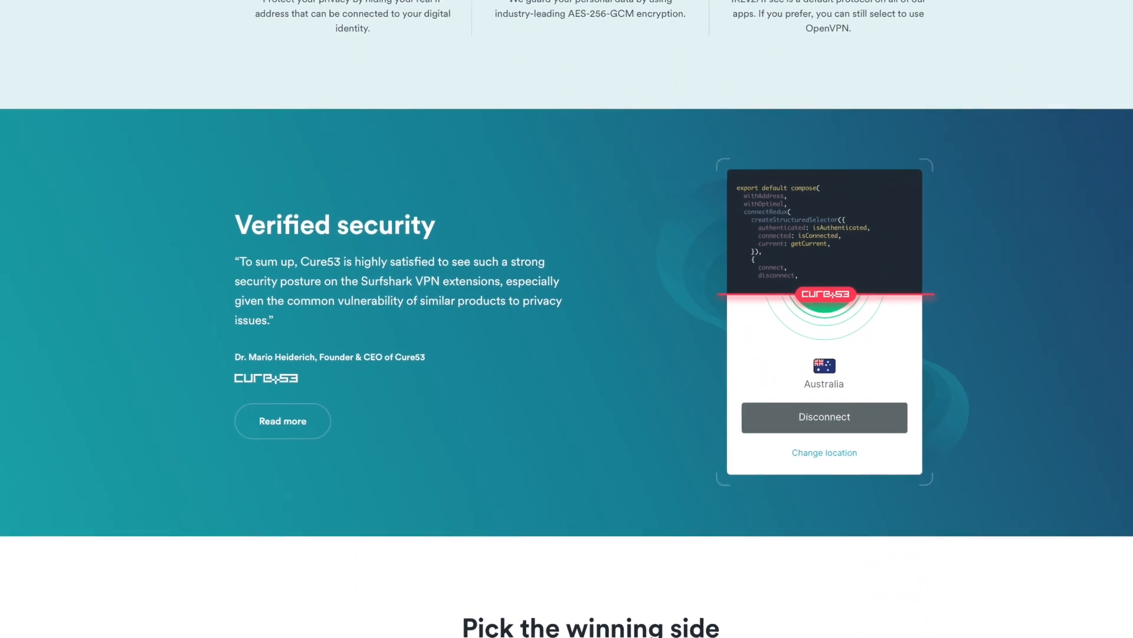